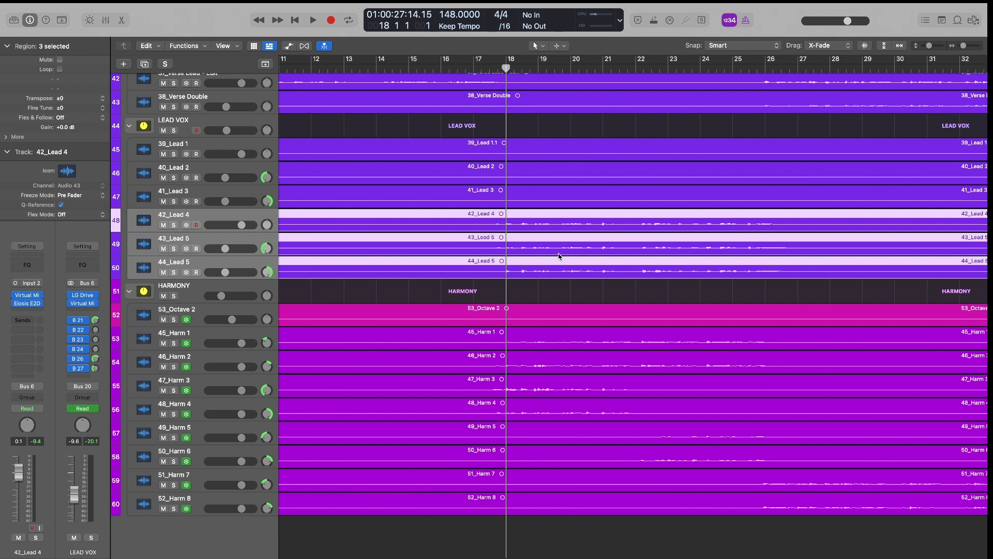
# Step: Set a cycle range over bars 15–24 and audition the vocal section
pyautogui.moveTo(391, 59); pyautogui.dragTo(673, 59)
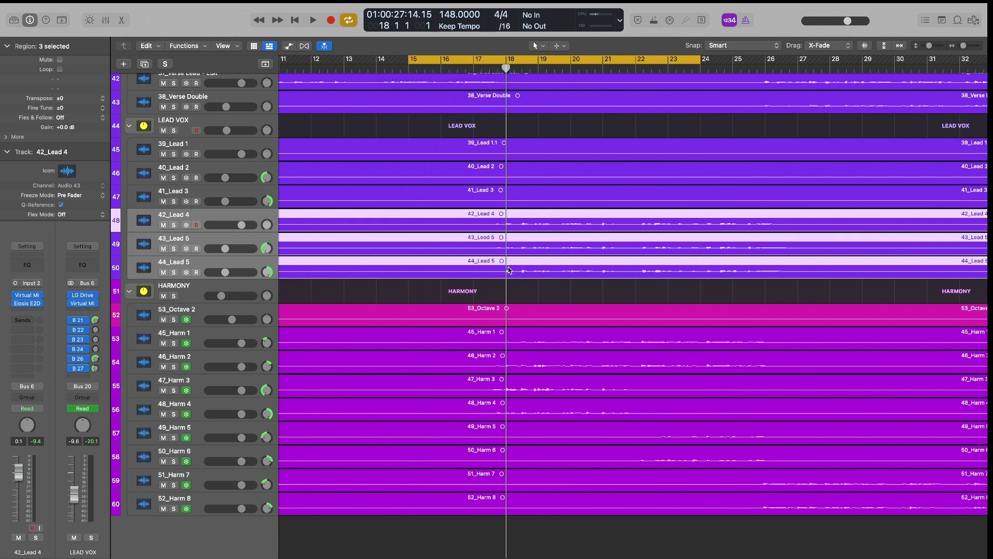
pyautogui.moveTo(579, 288)
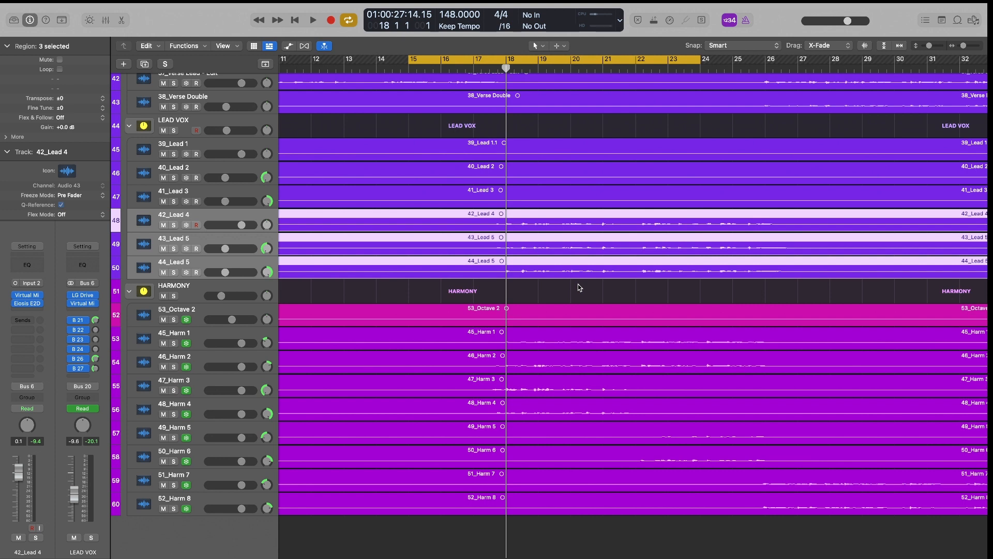
pyautogui.click(311, 19)
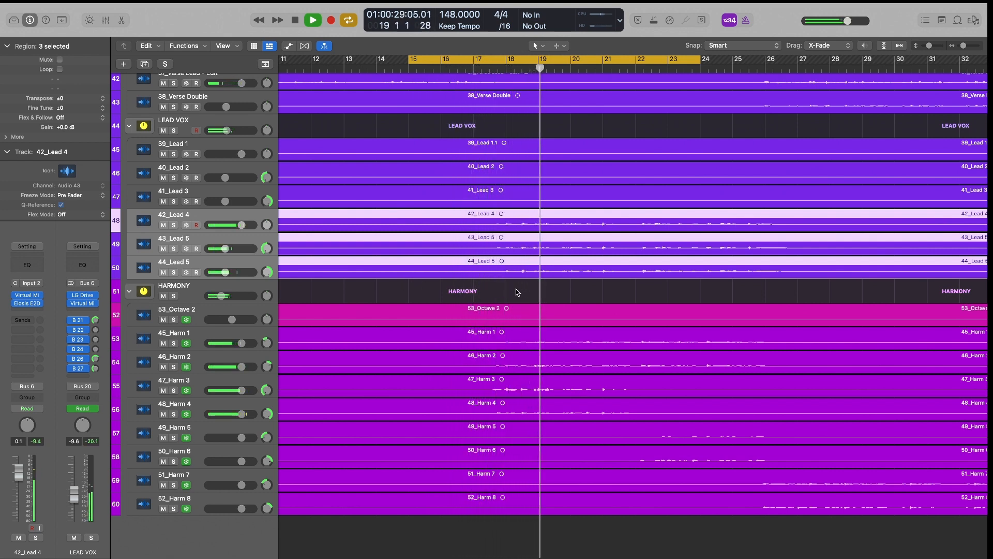
pyautogui.click(310, 19)
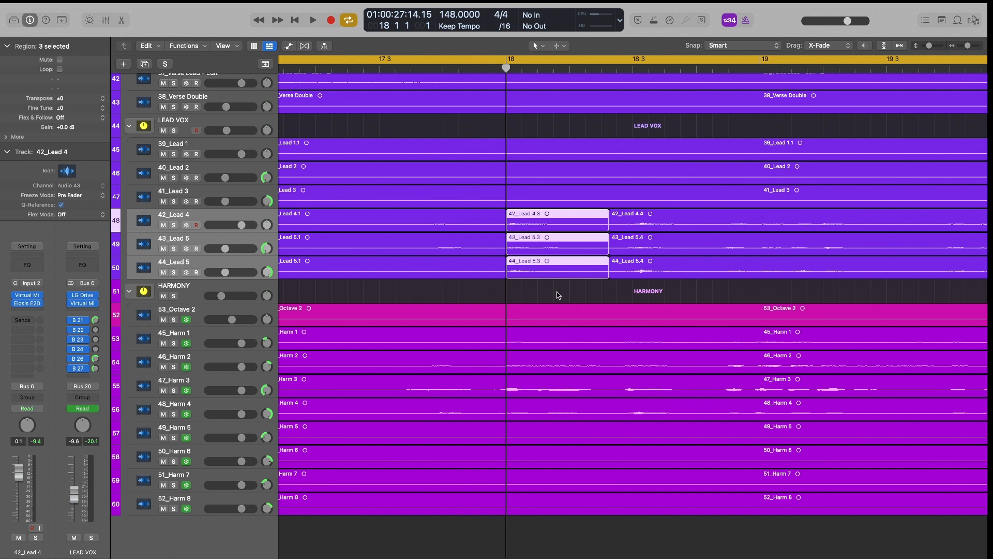
pyautogui.moveTo(559, 303)
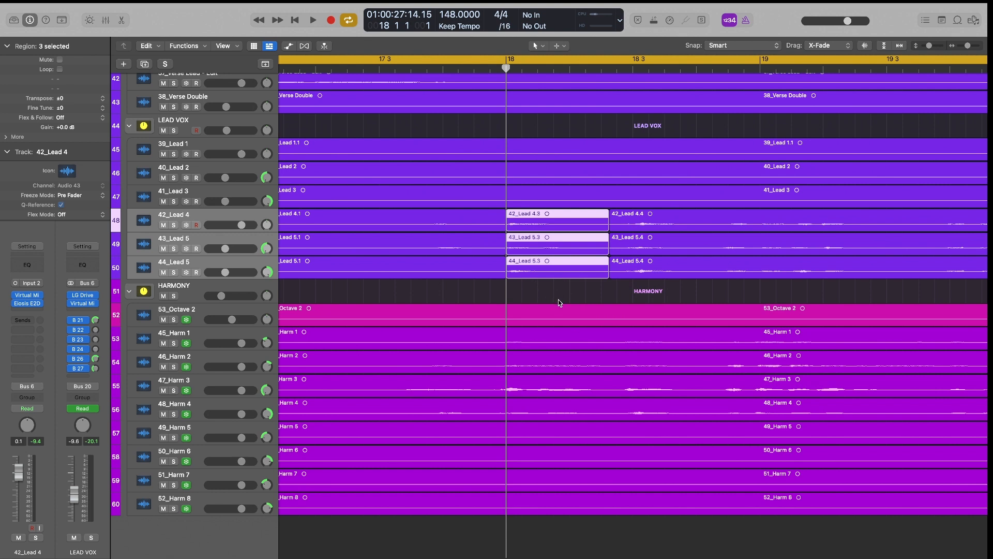
# Step: Bounce the split bar-18 word regions in place to a new track with Ctrl+B
pyautogui.press('ctrl+b')
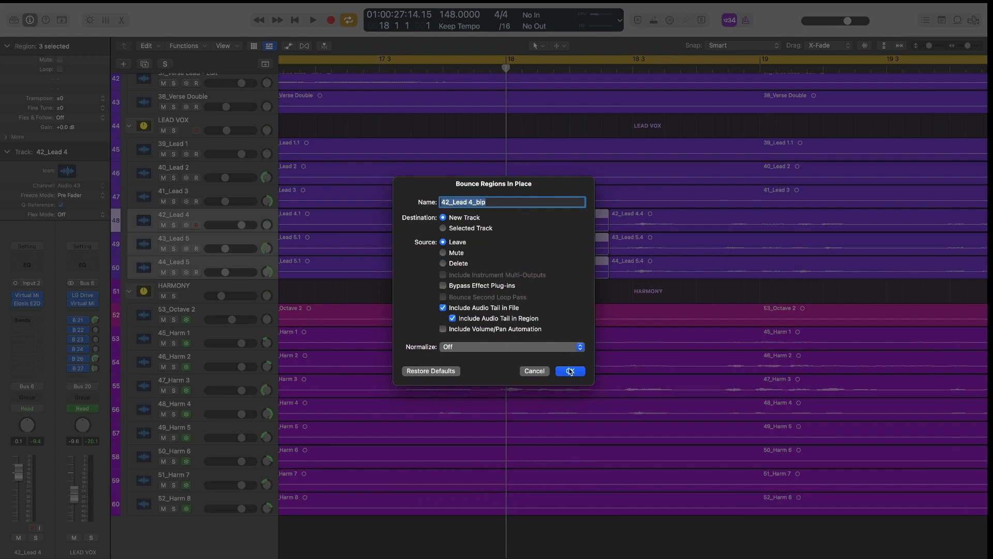
pyautogui.click(570, 371)
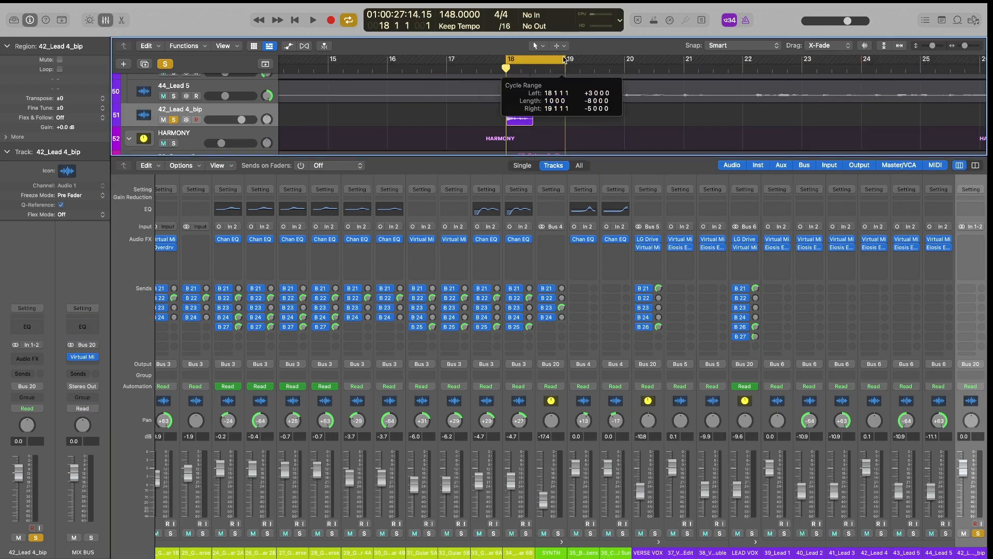
# Step: Narrow the cycle range to bar 18 through bar 19
pyautogui.moveTo(564, 63); pyautogui.dragTo(502, 65)
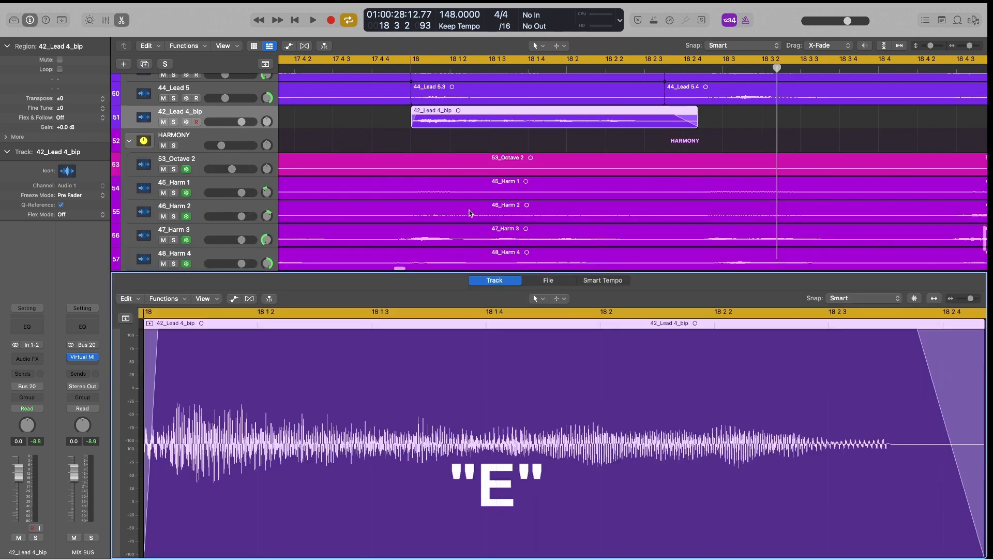
# Step: Reverse the 42_Lead 4_bip audio file in the Audio File Editor
pyautogui.click(548, 220)
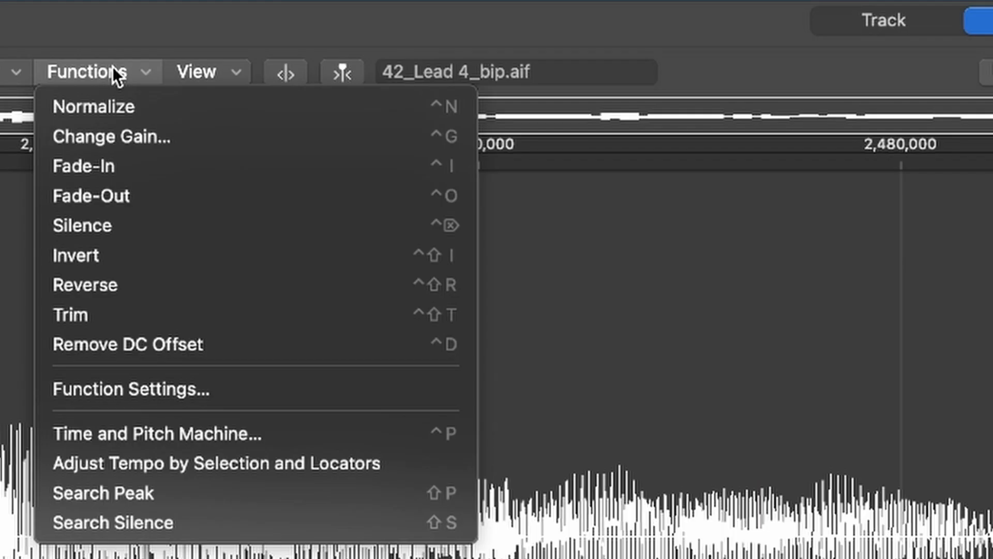
pyautogui.moveTo(155, 288)
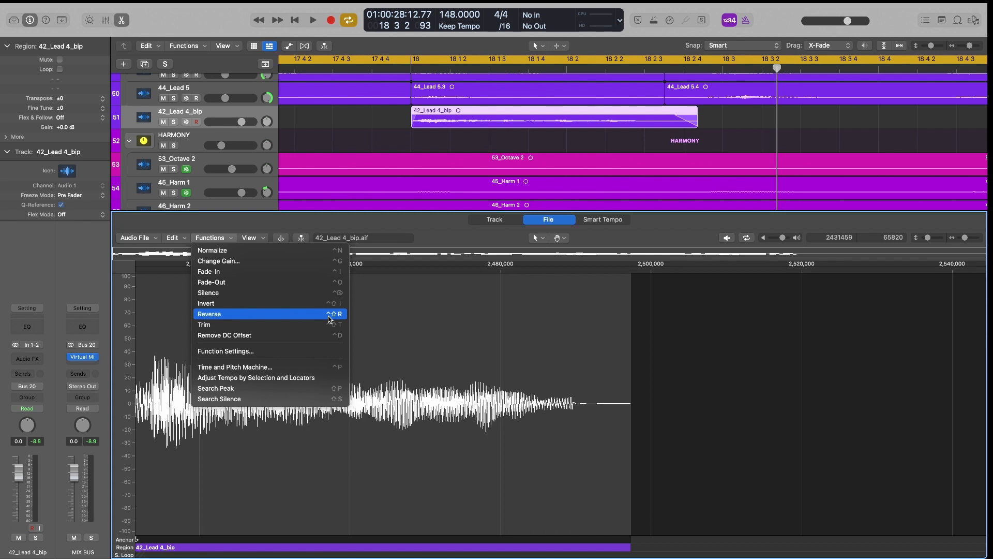
pyautogui.click(209, 314)
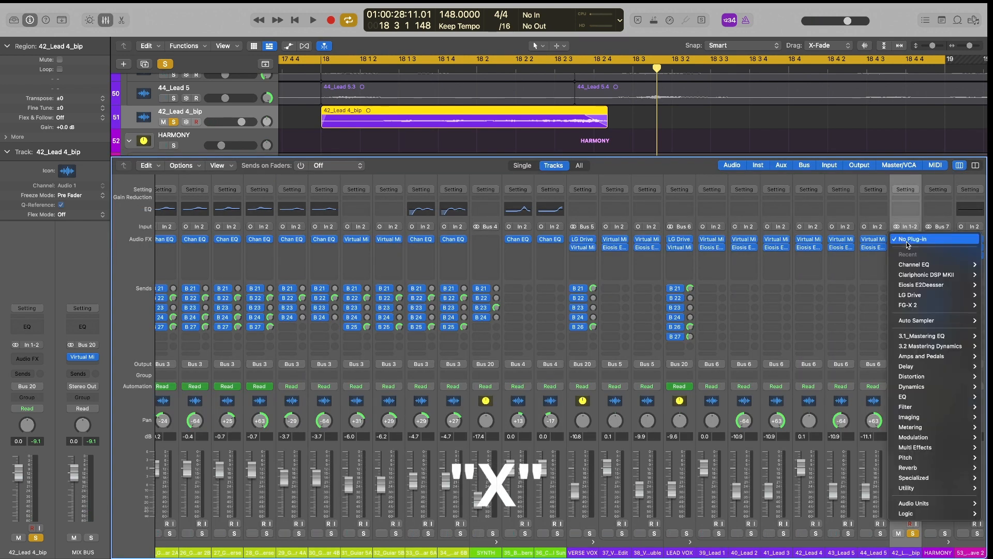
pyautogui.moveTo(924, 417)
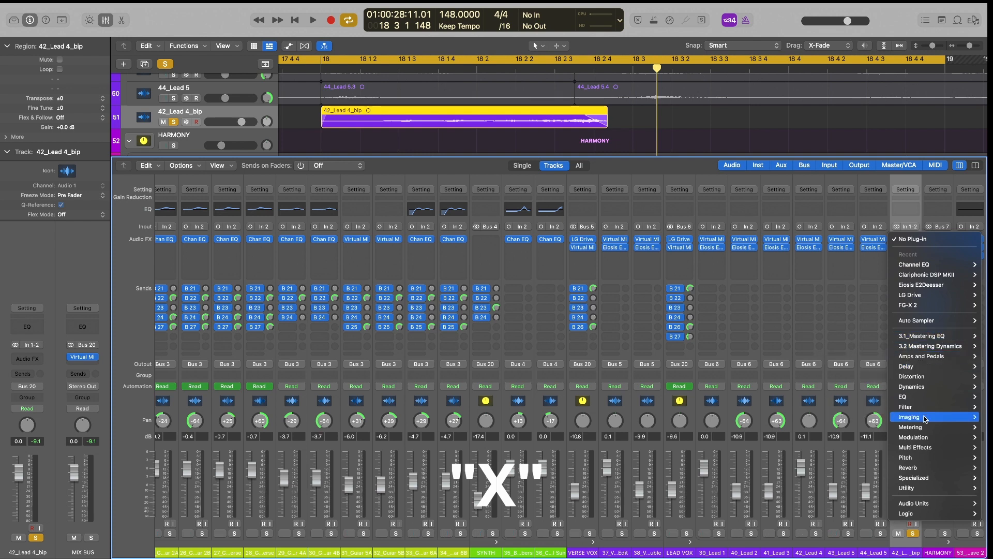
pyautogui.moveTo(925, 467)
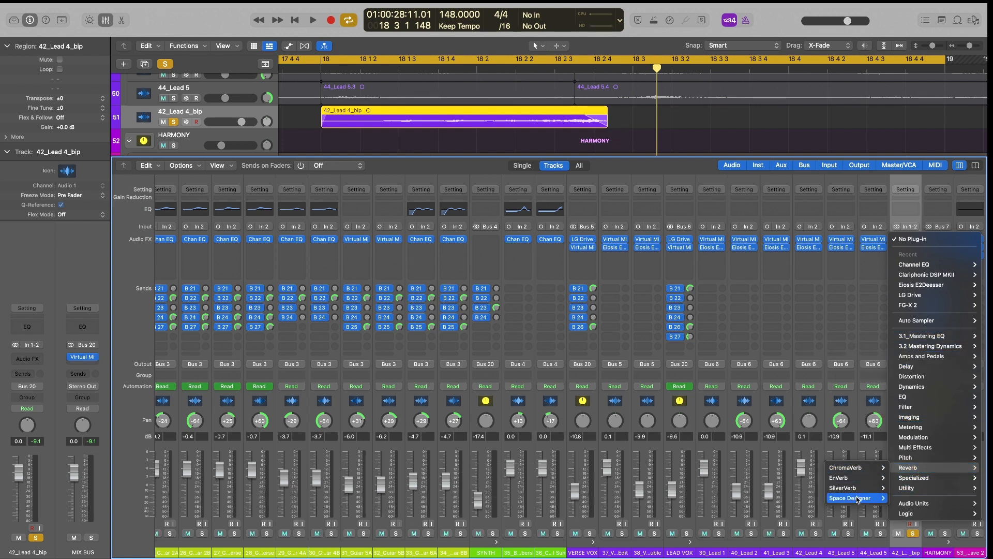
# Step: Insert Space Designer reverb on the 42_Lead 4_bip channel's Audio FX slot
pyautogui.click(856, 497)
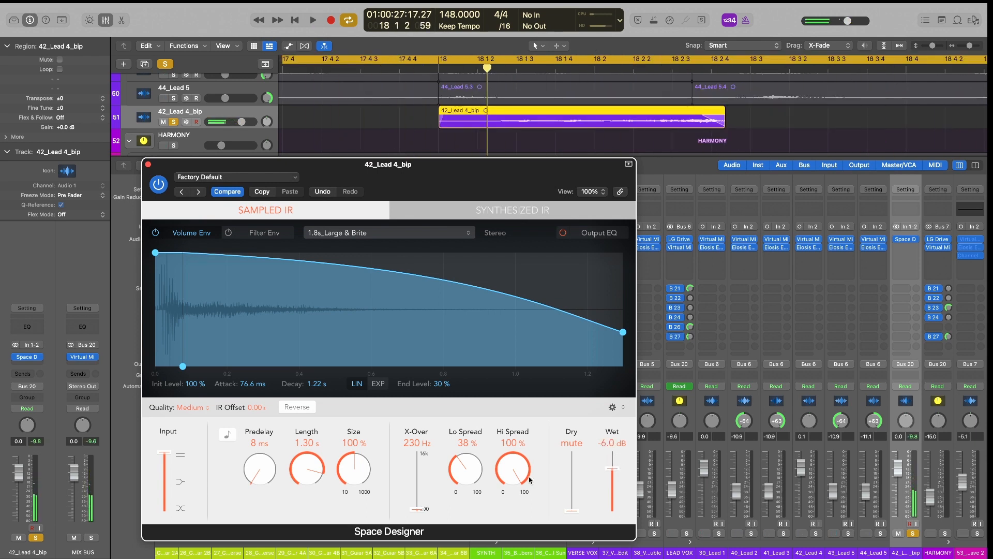
# Step: Tweak Space Designer to about 1.54 s length, 1.45 s decay and 140% size while auditioning
pyautogui.moveTo(307, 469); pyautogui.dragTo(307, 456)
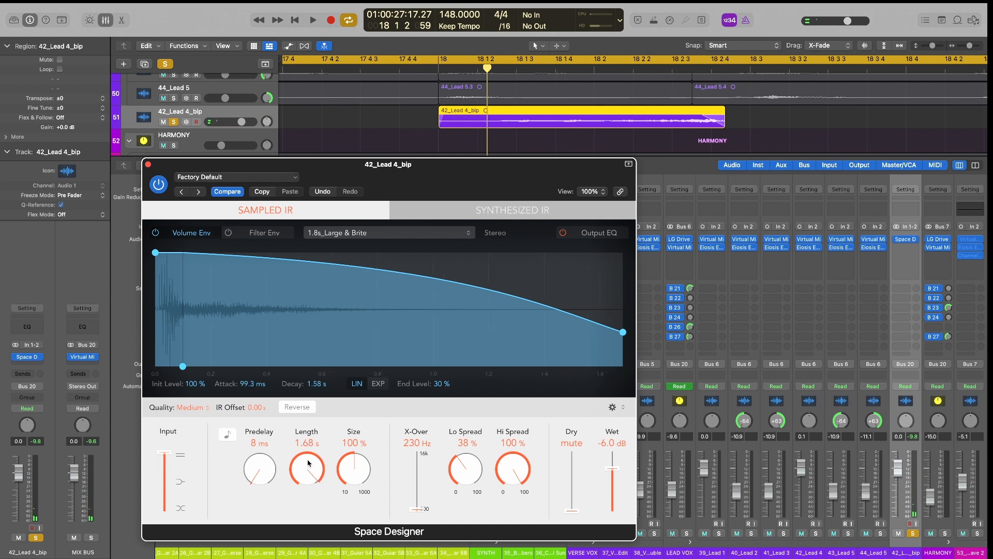
pyautogui.click(311, 17)
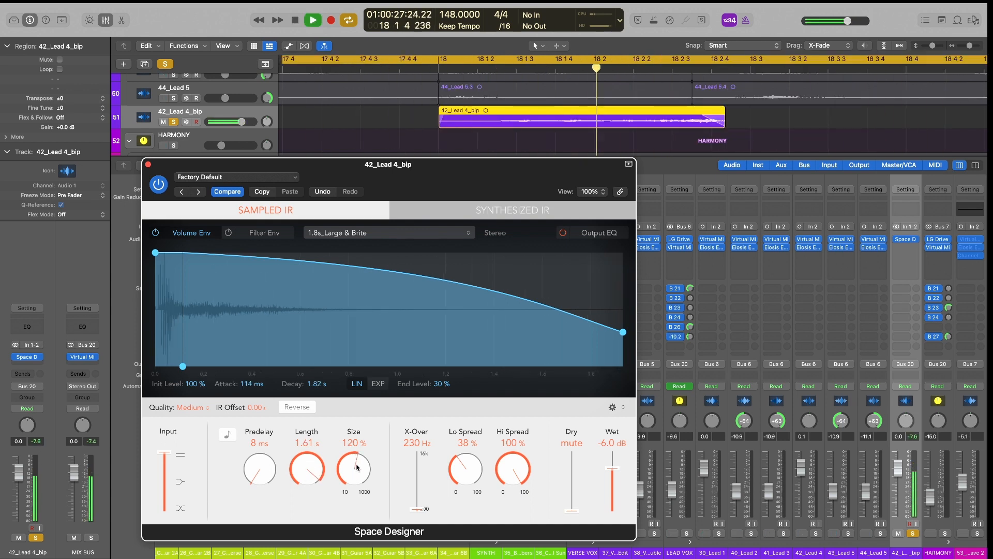
pyautogui.moveTo(352, 468); pyautogui.dragTo(352, 456)
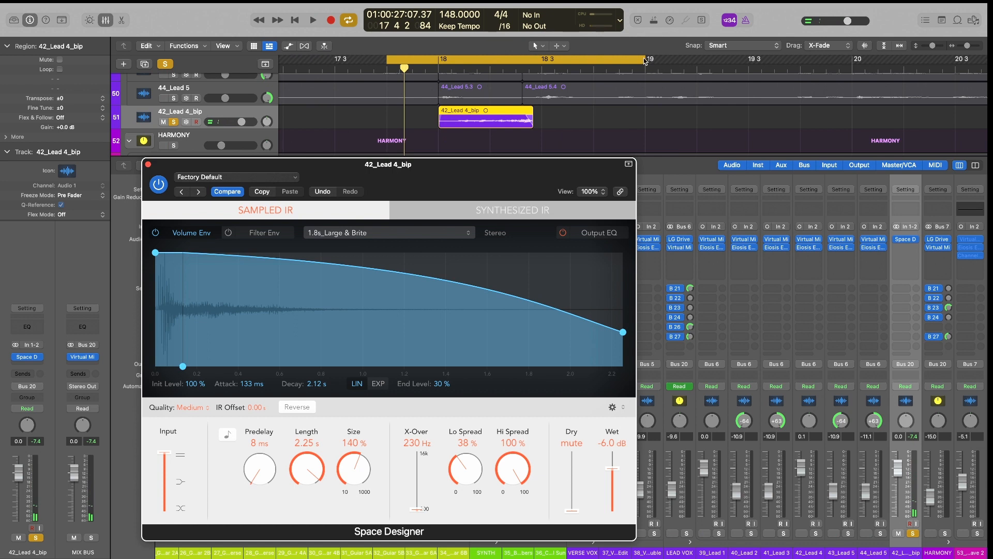
pyautogui.click(312, 20)
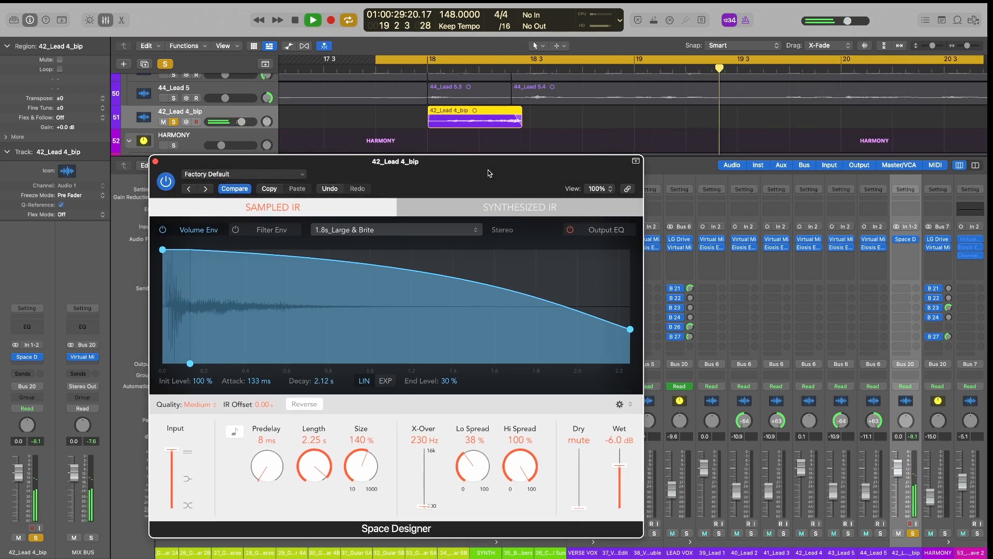
pyautogui.moveTo(313, 465); pyautogui.dragTo(313, 481)
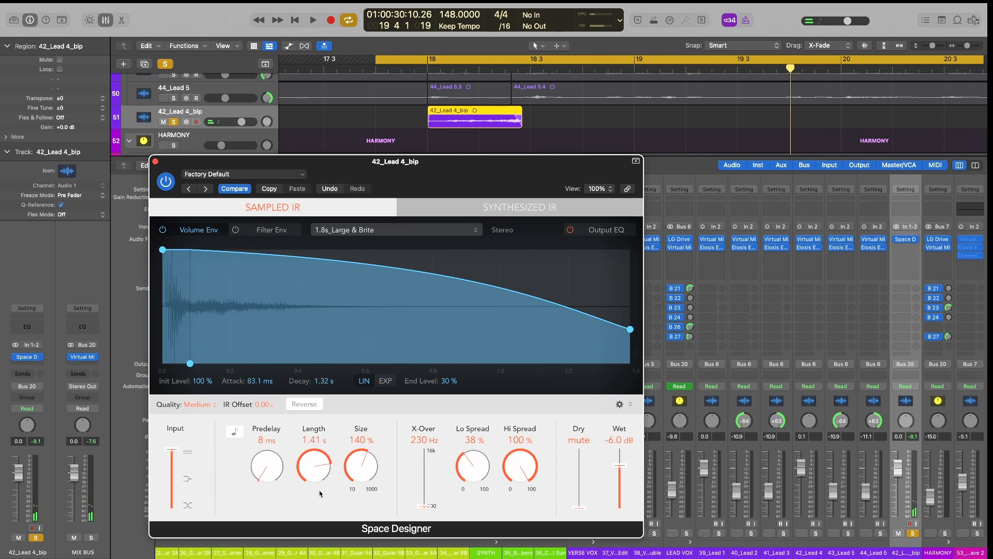
pyautogui.click(311, 20)
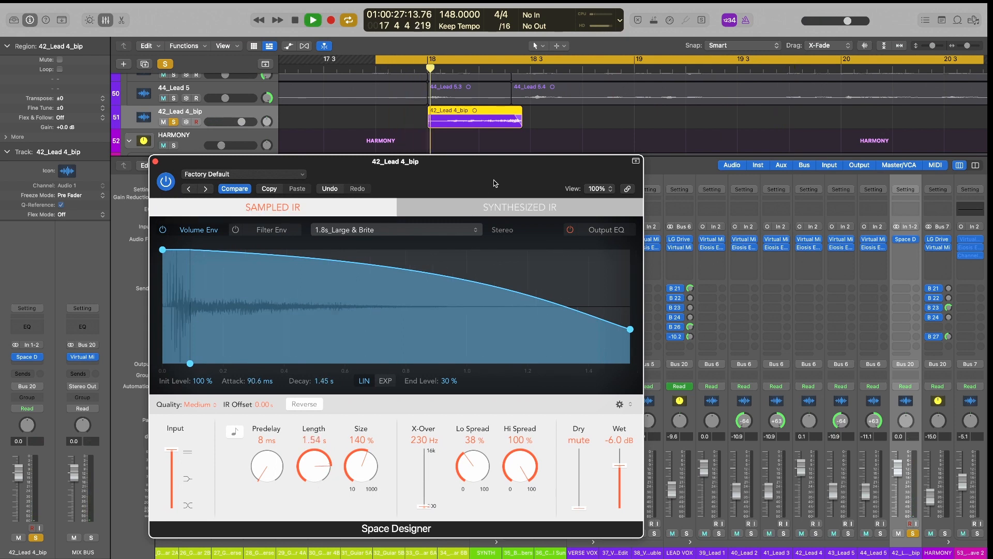
pyautogui.click(310, 20)
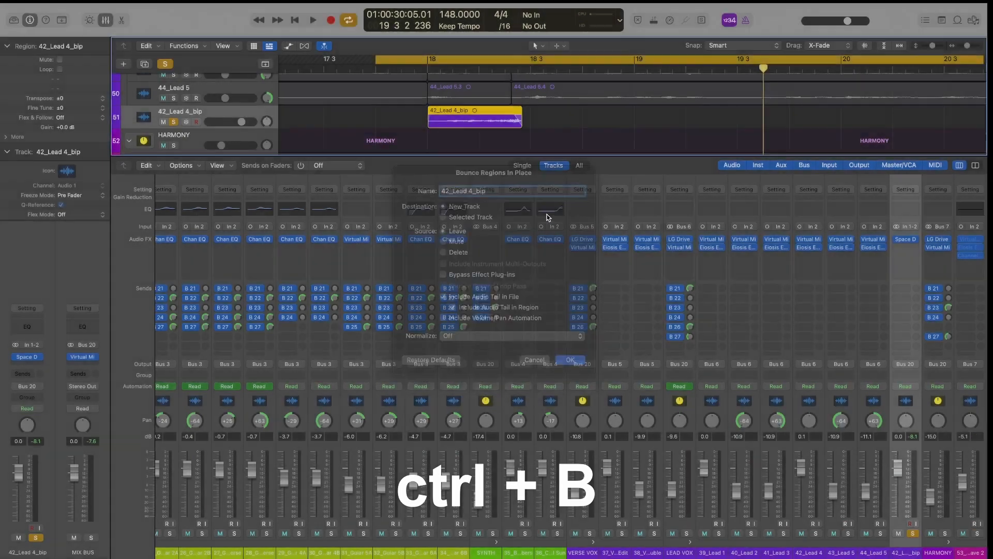
# Step: Bounce the reverbed word in place to a new track, including the reverb tail
pyautogui.click(570, 360)
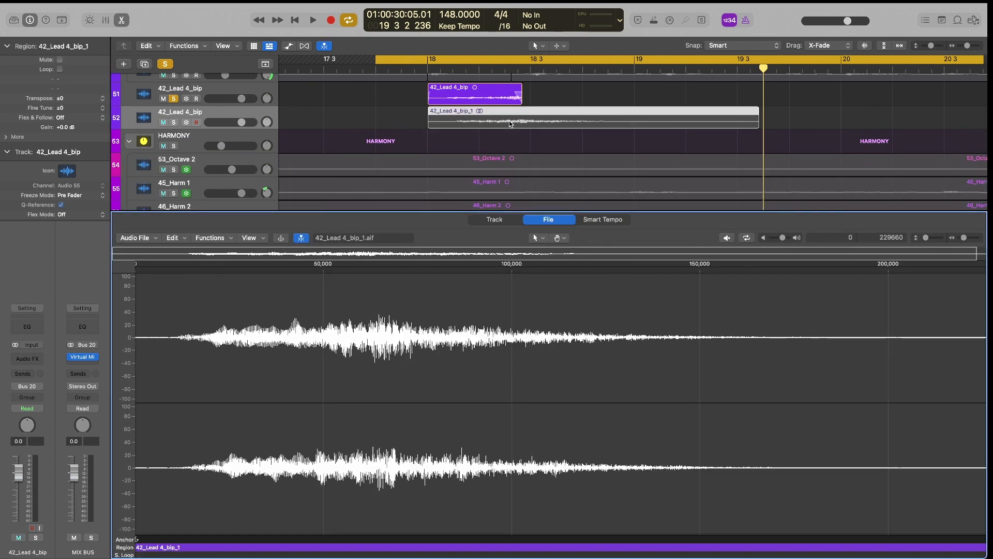
# Step: Reverse the bounced 42_Lead 4_bip_1 reverb file via Functions > Reverse
pyautogui.click(210, 238)
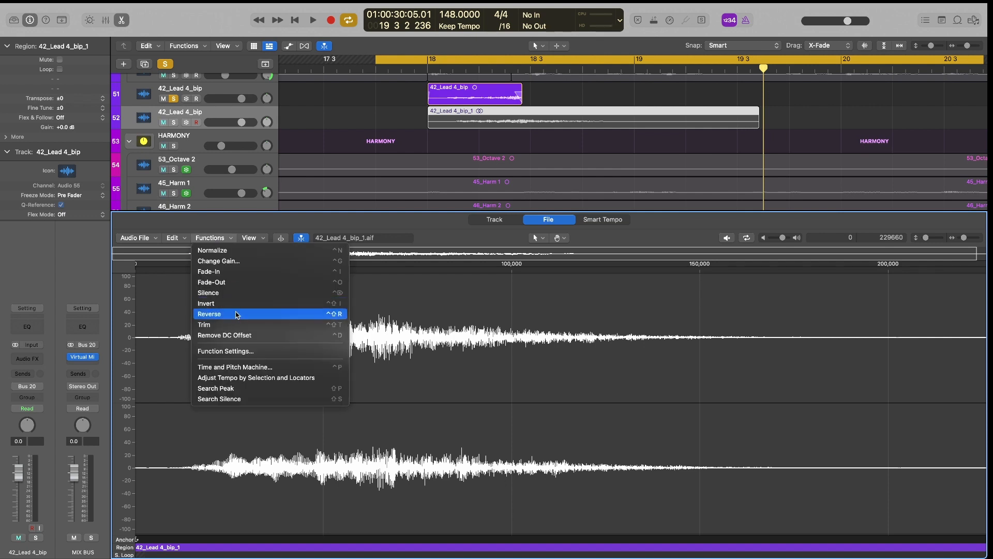
pyautogui.click(209, 313)
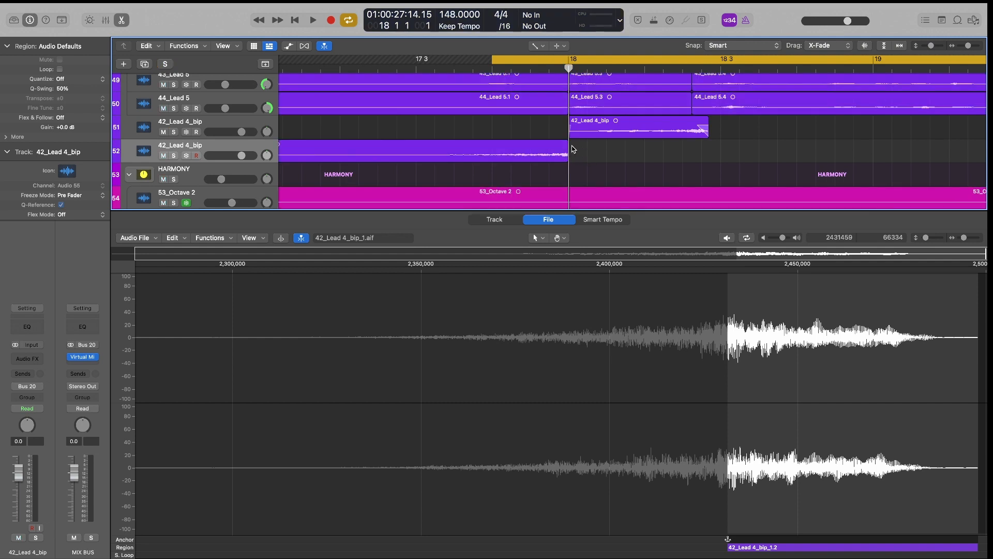
# Step: Move the reversed swell region 42_Lead 4_bip_1.1 so it ends at bar 18
pyautogui.click(438, 149)
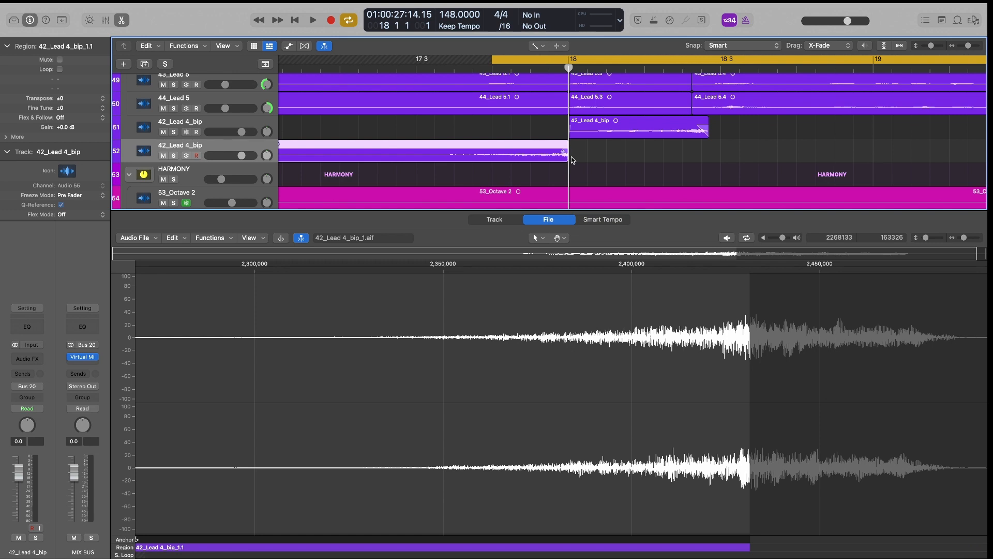
pyautogui.moveTo(562, 155); pyautogui.dragTo(708, 156)
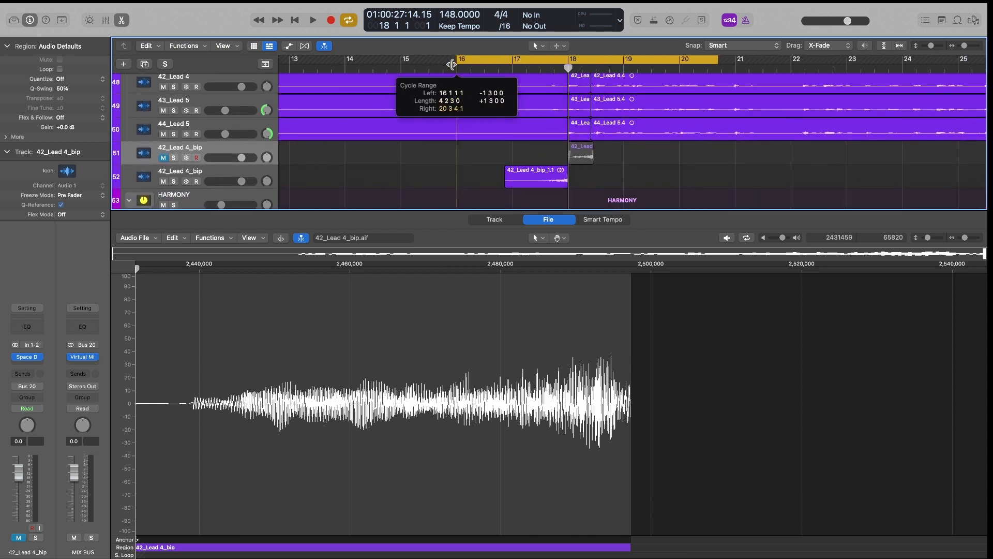
# Step: Extend the cycle to start at bar 16 and lower the swell track to about −19 dB
pyautogui.moveTo(451, 63); pyautogui.dragTo(405, 63)
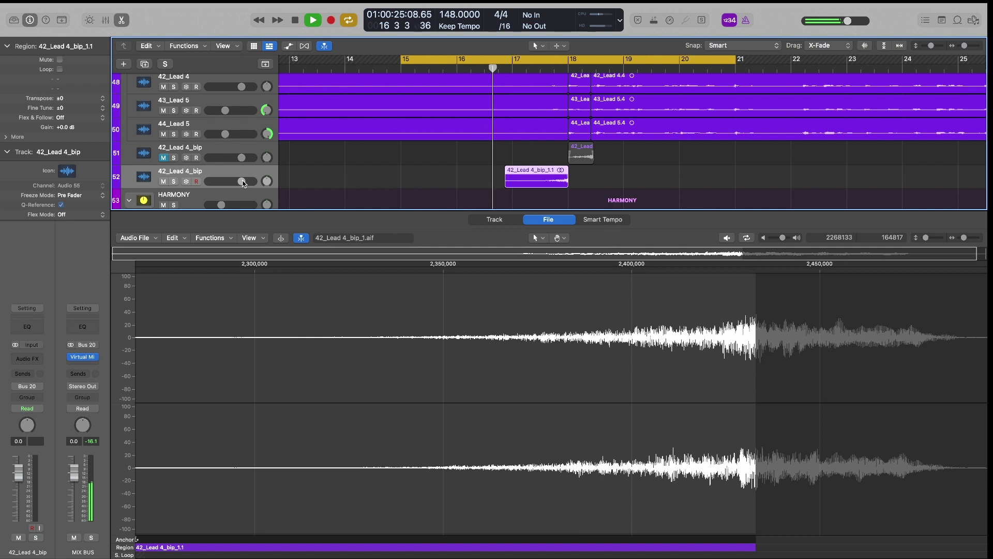
pyautogui.moveTo(243, 181); pyautogui.dragTo(239, 181)
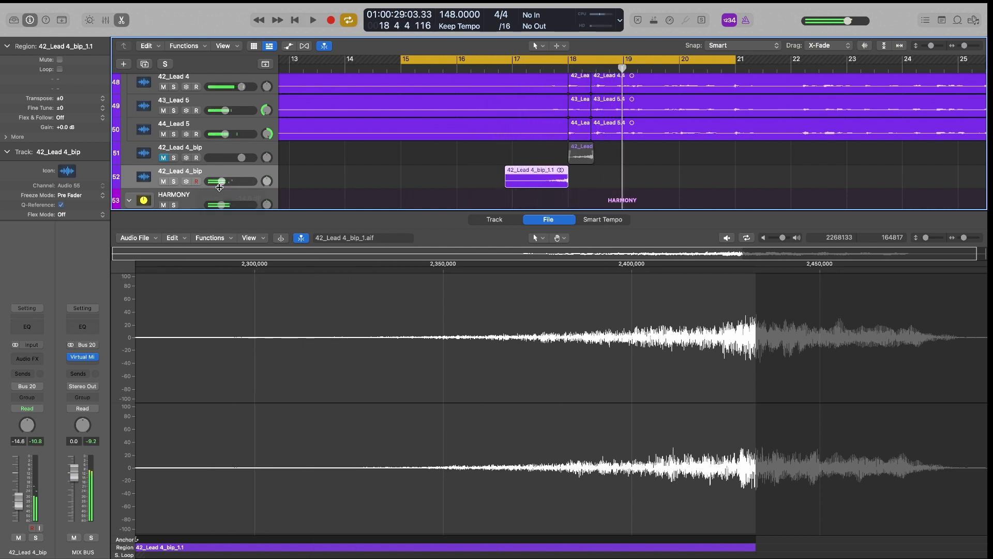
pyautogui.moveTo(218, 181); pyautogui.dragTo(212, 181)
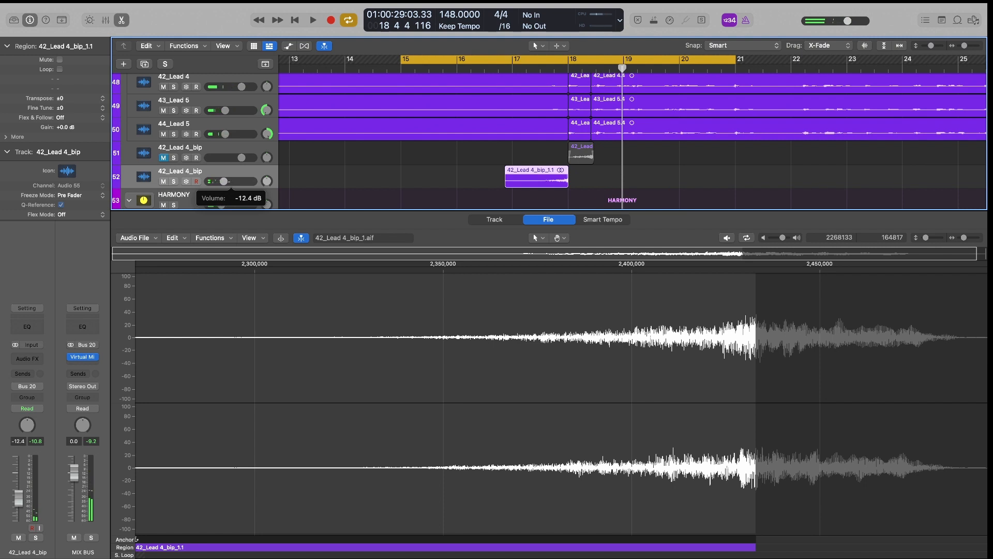
pyautogui.click(312, 19)
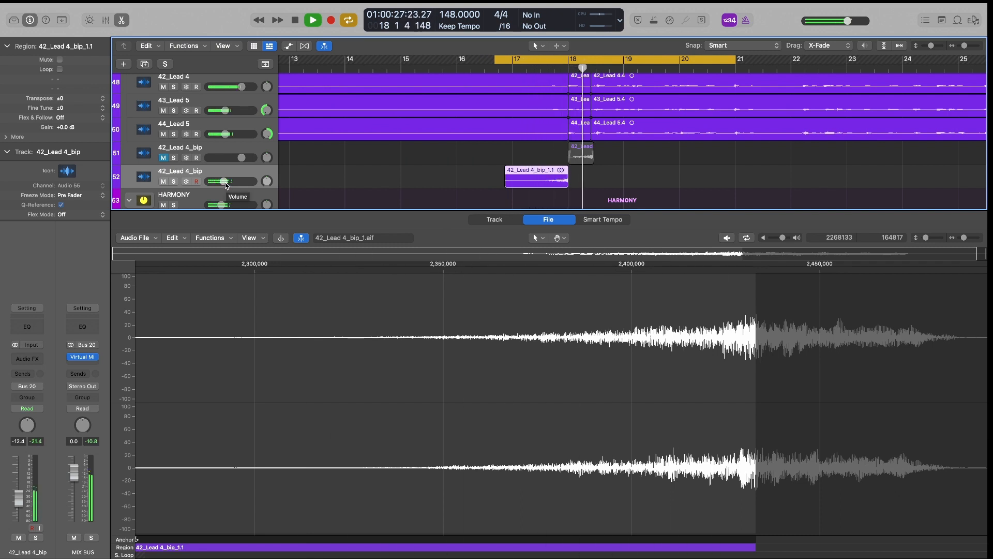
pyautogui.moveTo(228, 181); pyautogui.dragTo(218, 181)
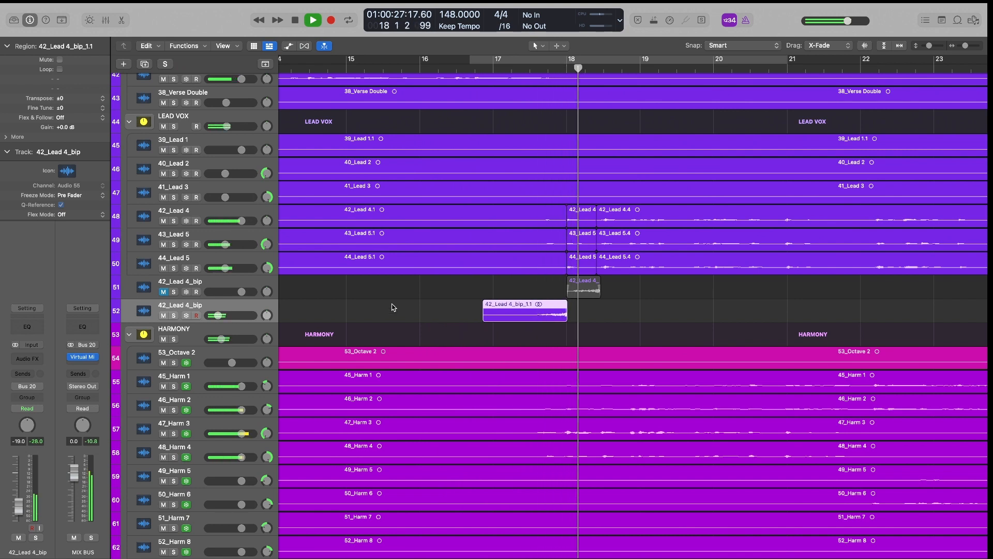
# Step: Nudge the reversed swell track's volume slider to about −18 dB
pyautogui.moveTo(222, 315); pyautogui.dragTo(215, 315)
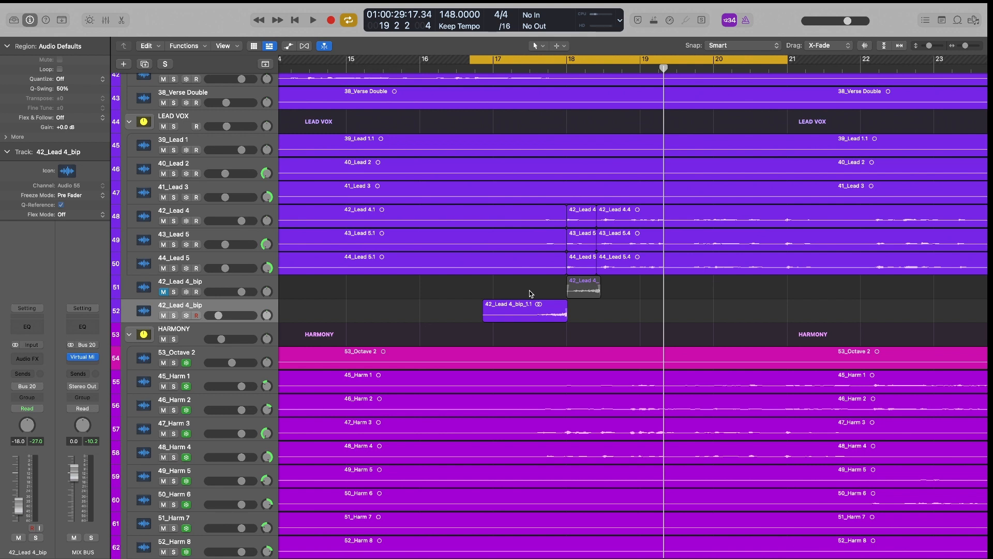
pyautogui.moveTo(542, 294)
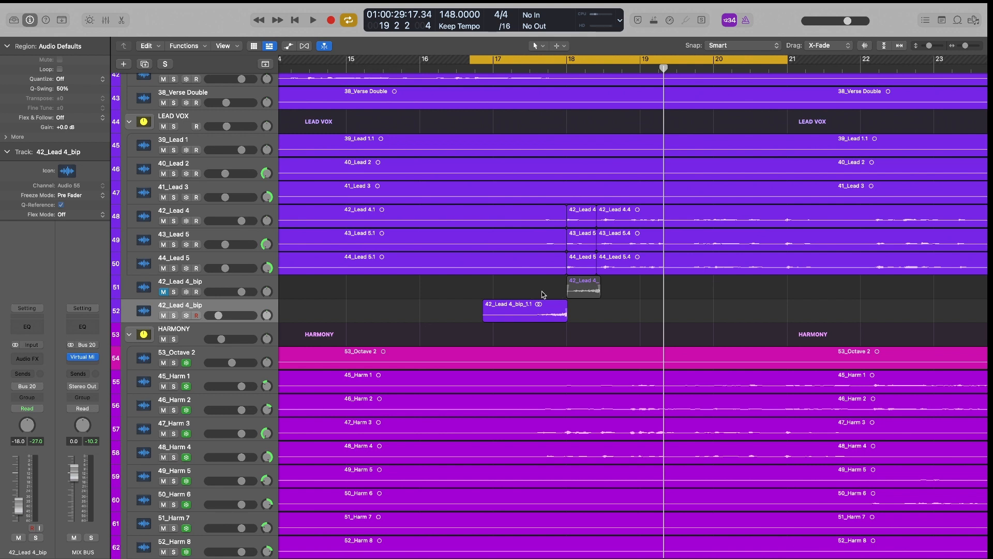